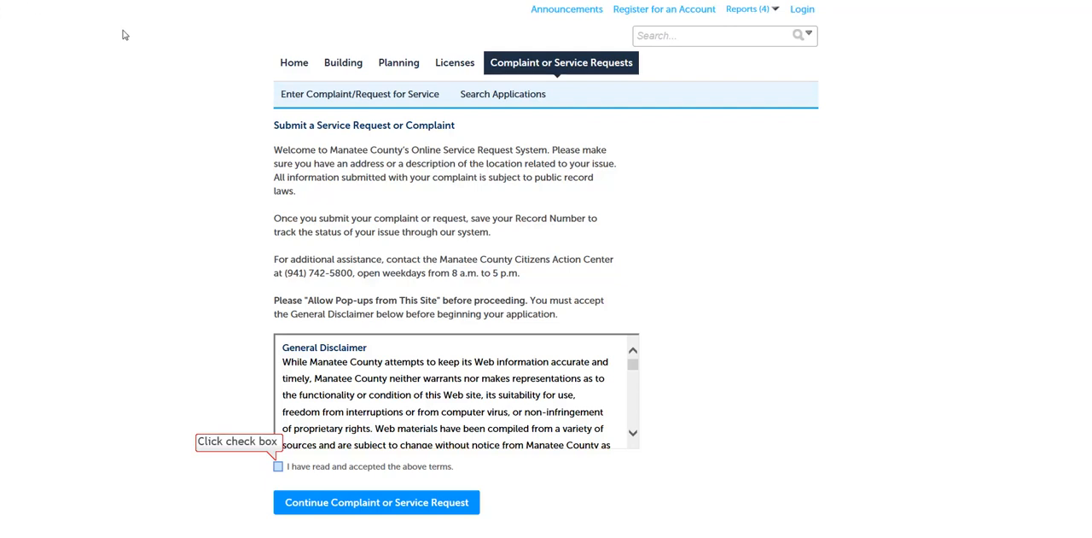
Accept the disclaimer terms and continue into the General Complaint Info step.
left_click(276, 466)
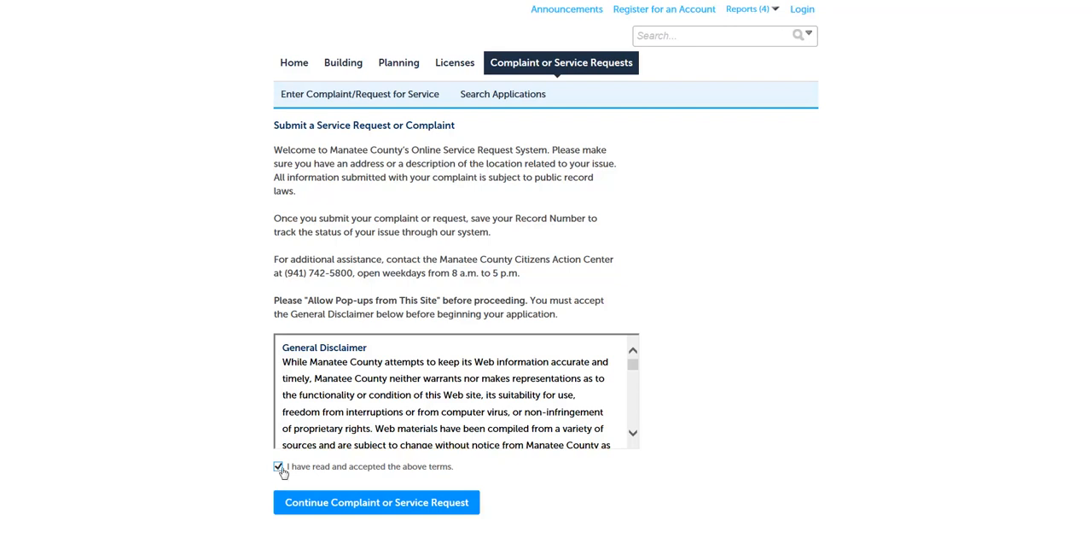
left_click(377, 501)
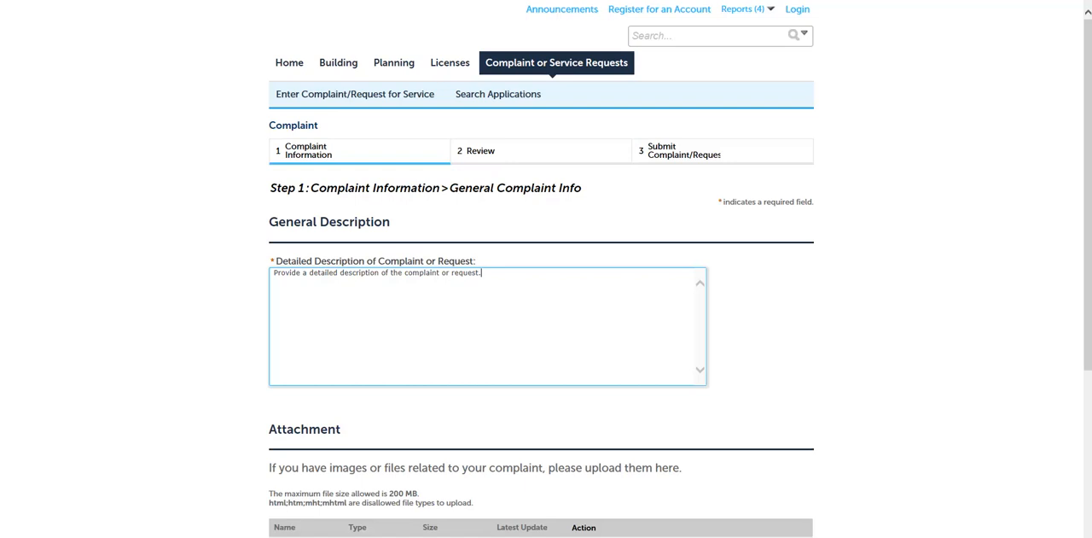
scroll("down", 3)
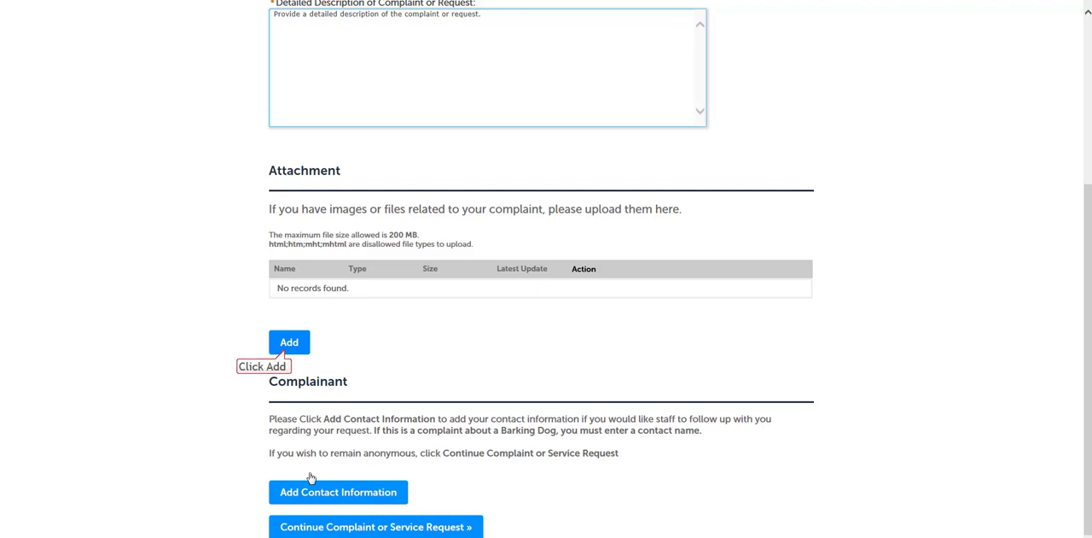
Upload Penguins.jpg from the computer as a complaint attachment.
left_click(290, 341)
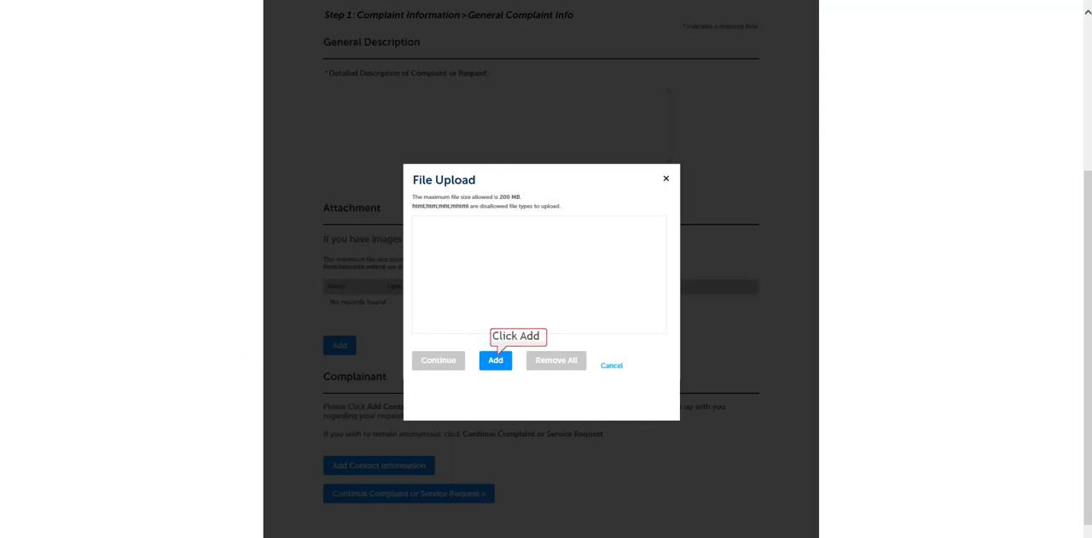
left_click(495, 359)
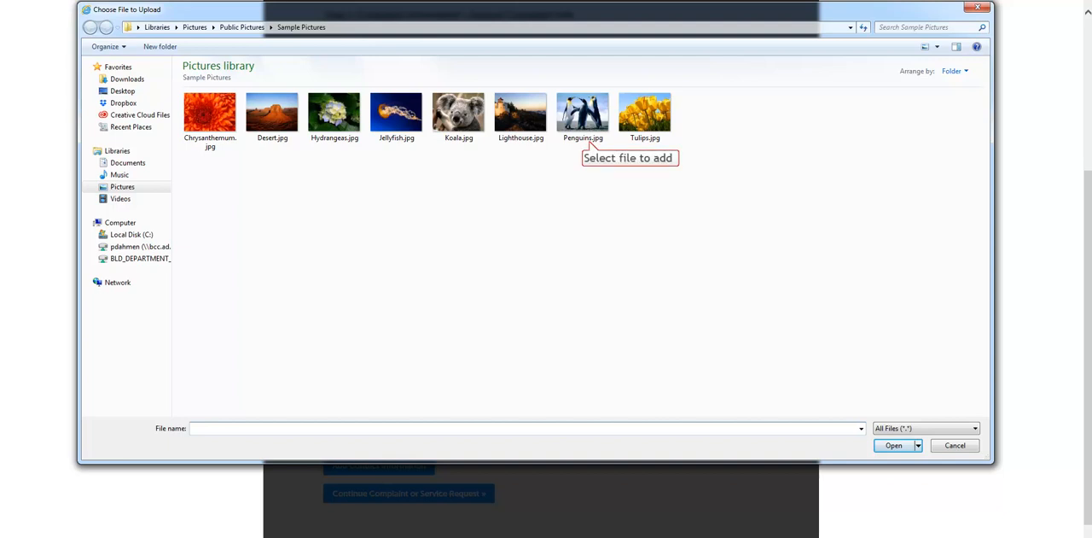
left_click(584, 113)
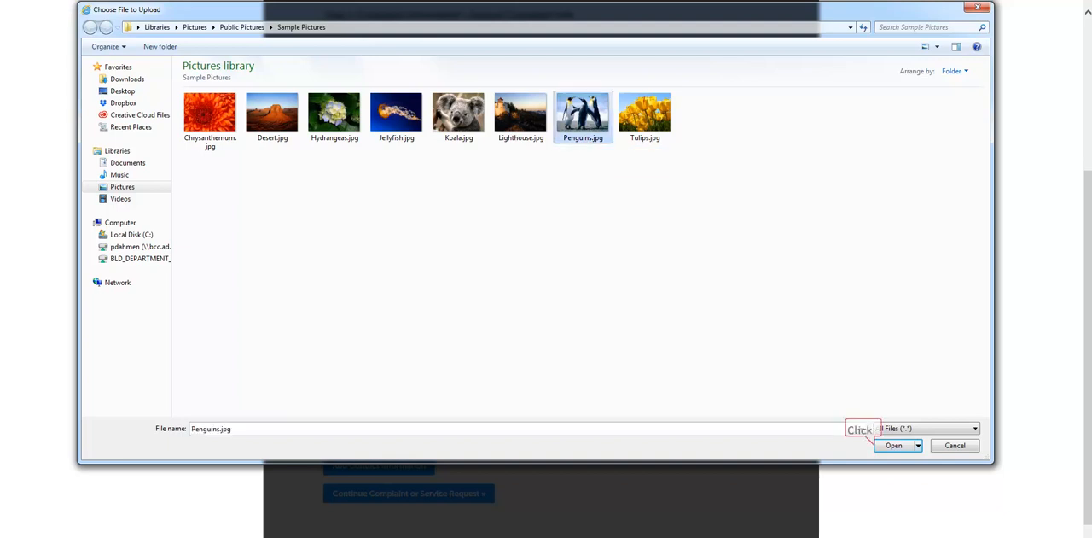
left_click(893, 444)
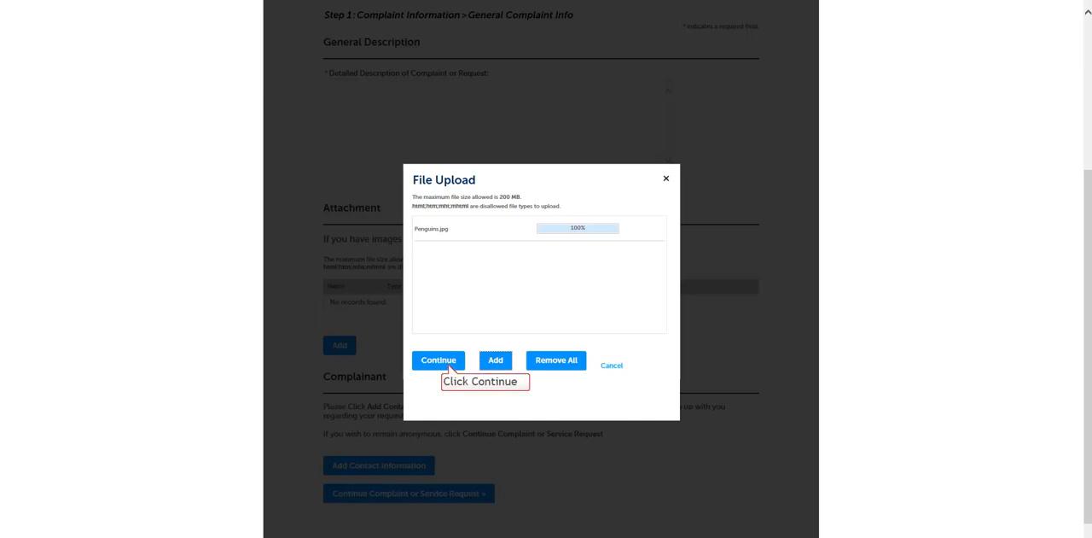
left_click(437, 358)
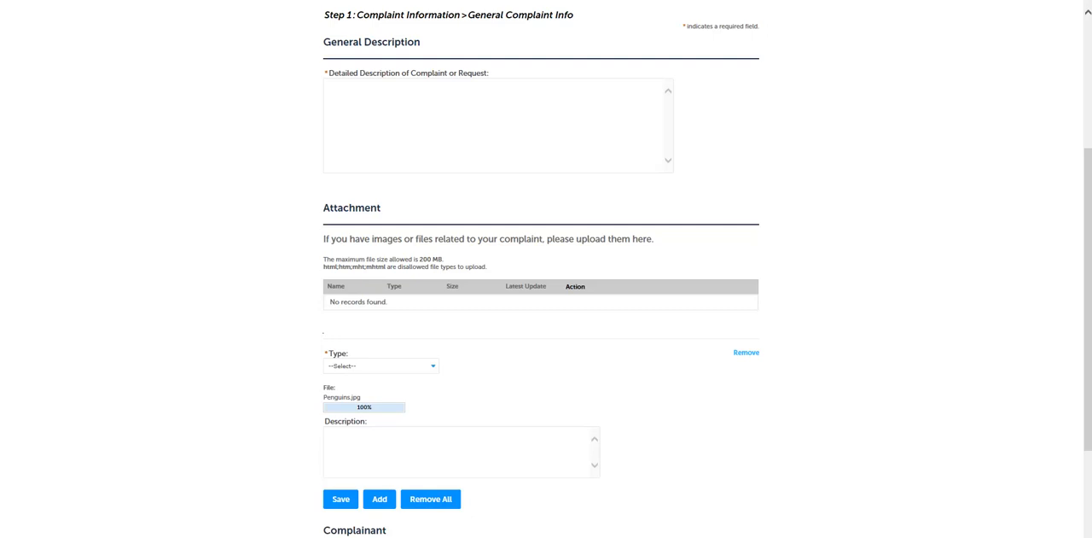
Set the attachment type to Picture and save it to the complaint.
left_click(381, 365)
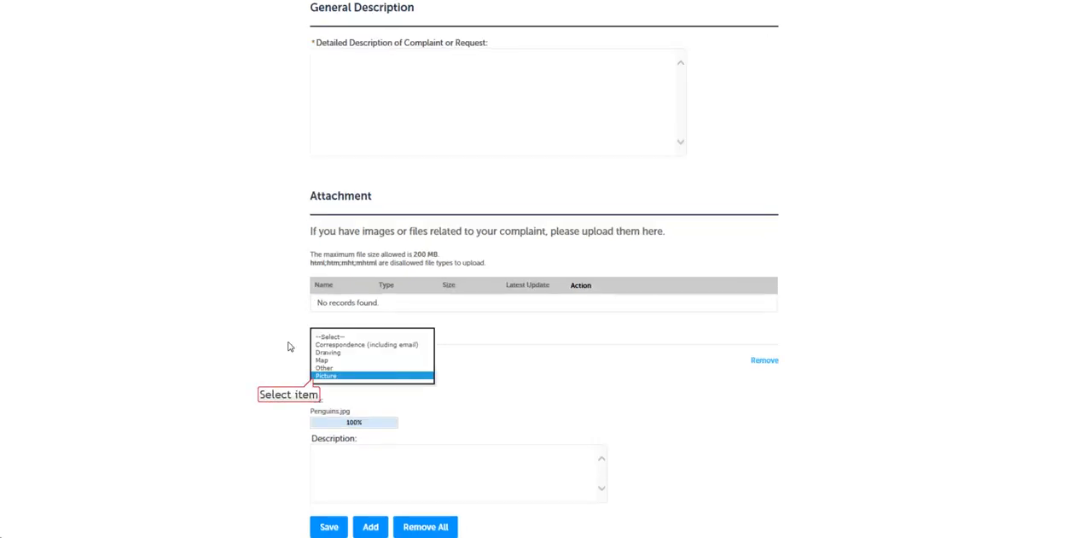
mouse_move(317, 359)
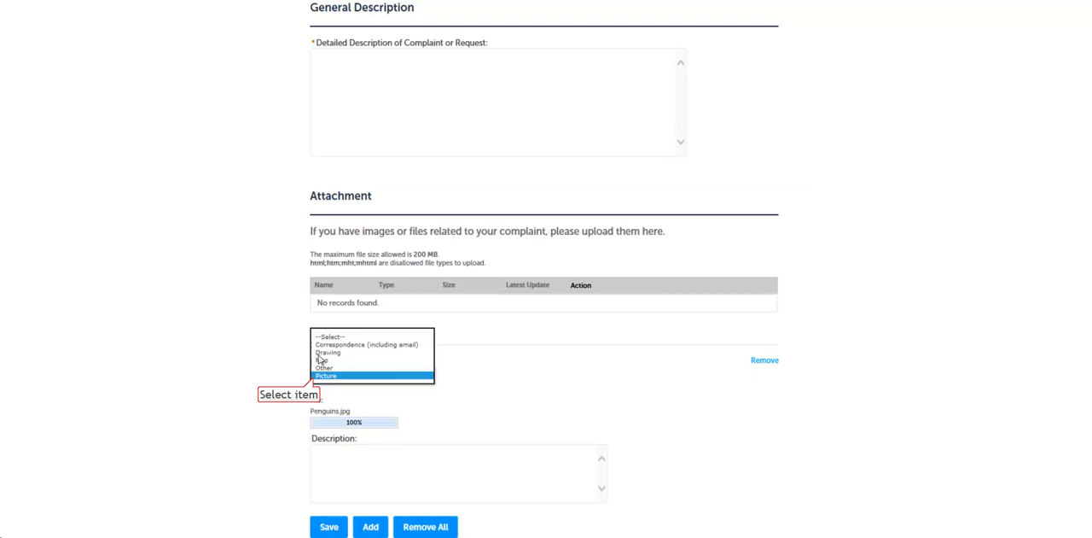
left_click(326, 375)
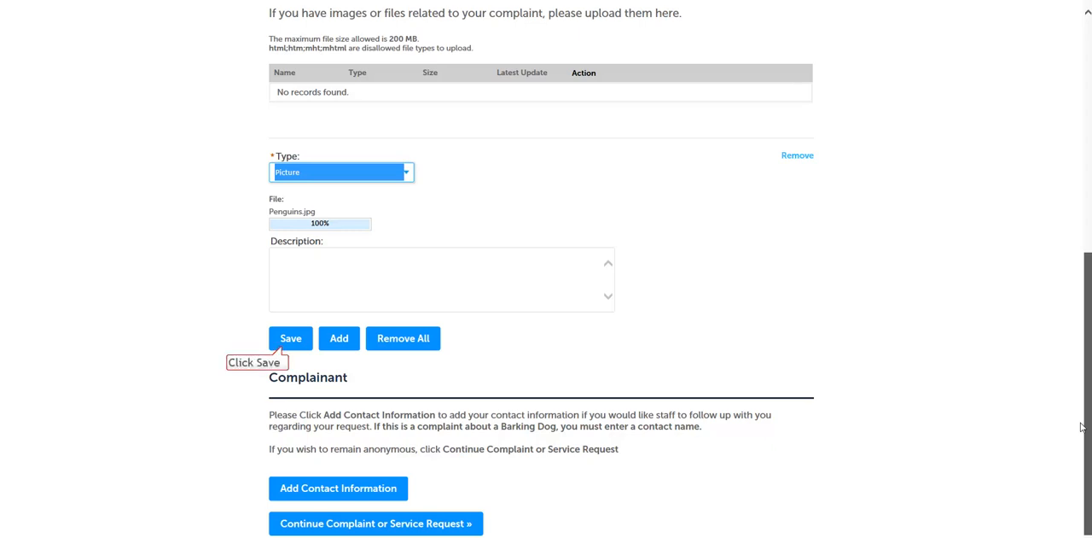
left_click(290, 338)
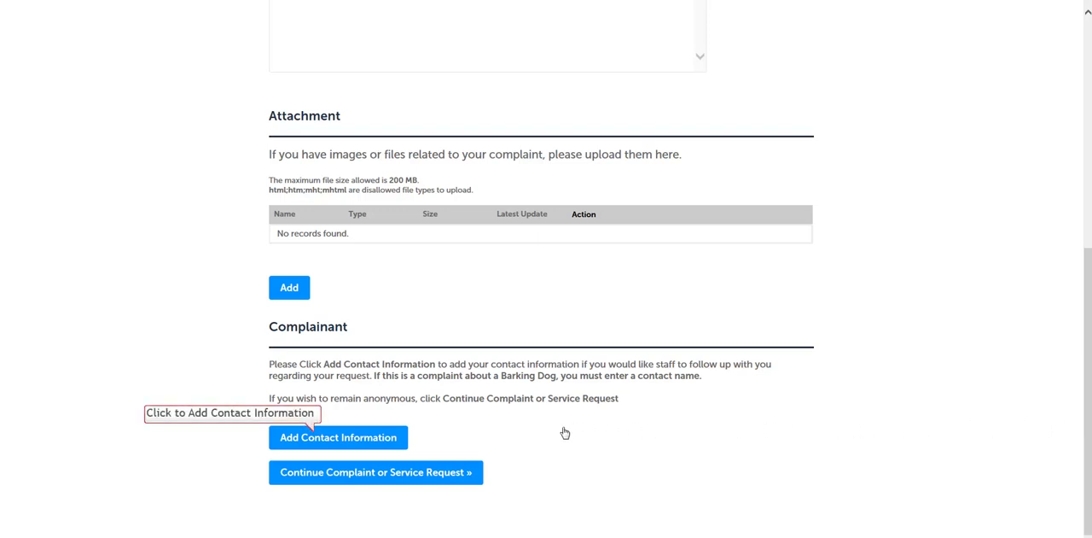
Add complainant Jon Q Citizen with e-mail and a mailing address, then continue to the address step.
left_click(338, 437)
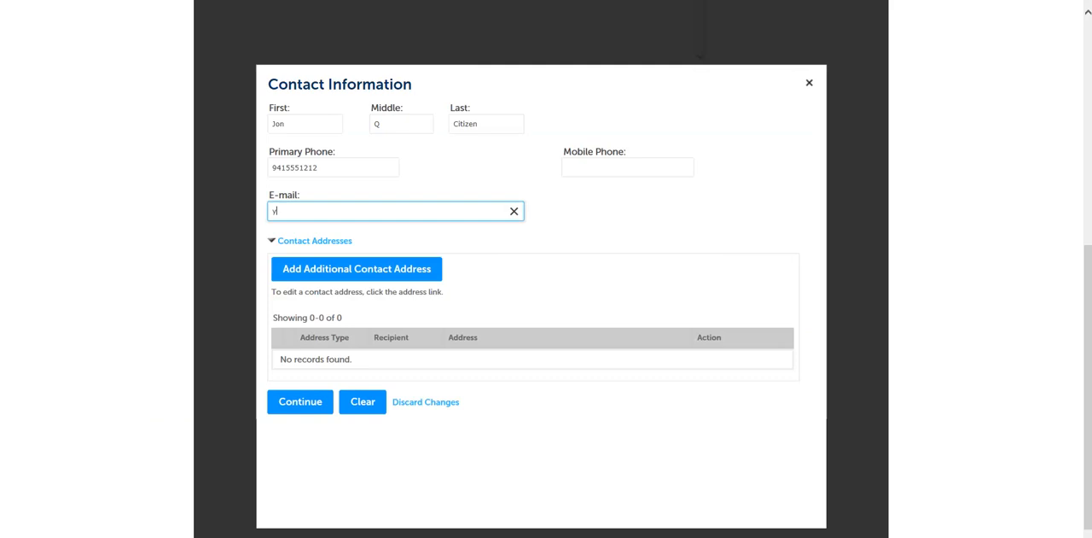
type("youremail@email.com")
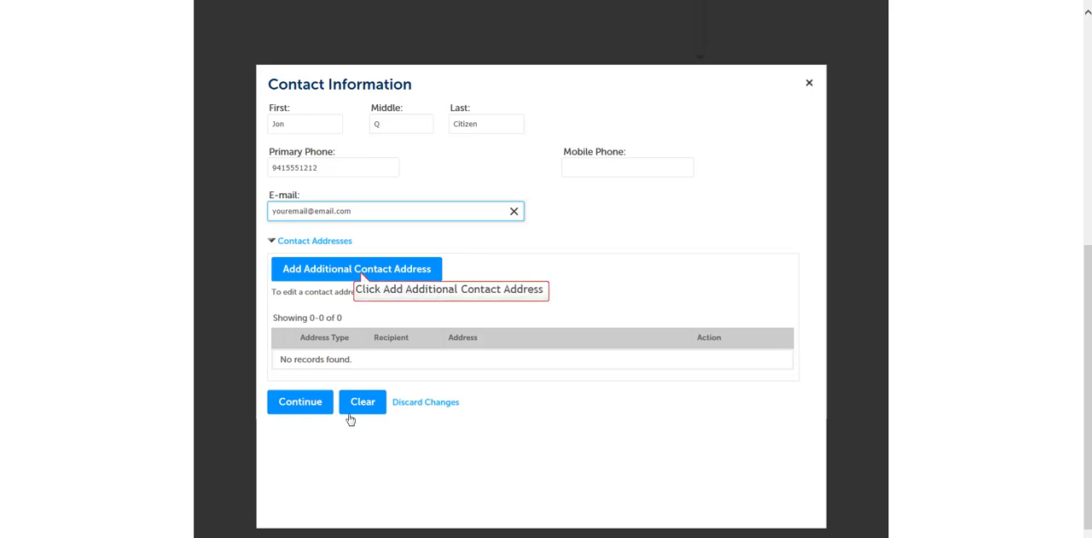
left_click(356, 268)
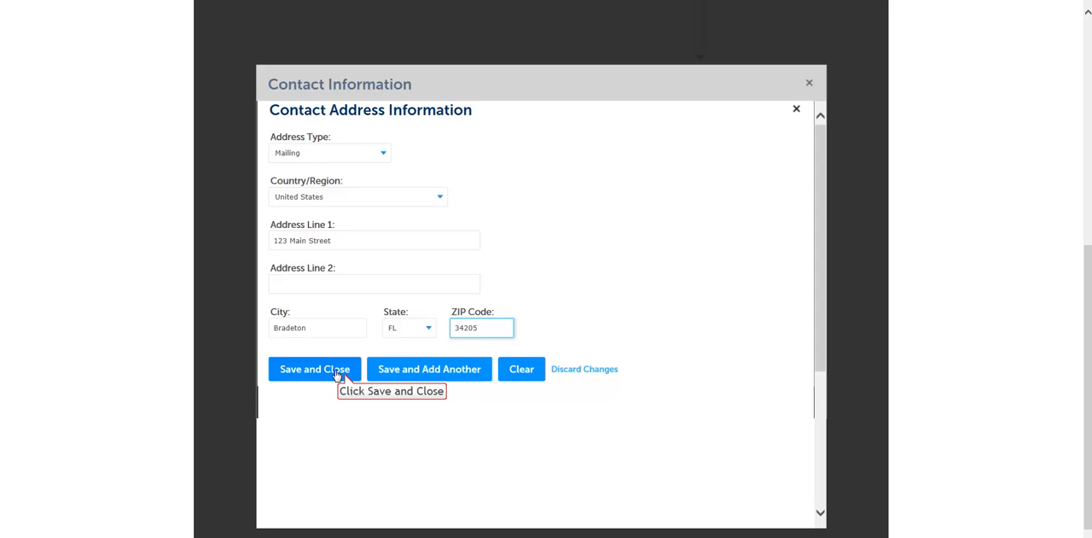
left_click(314, 368)
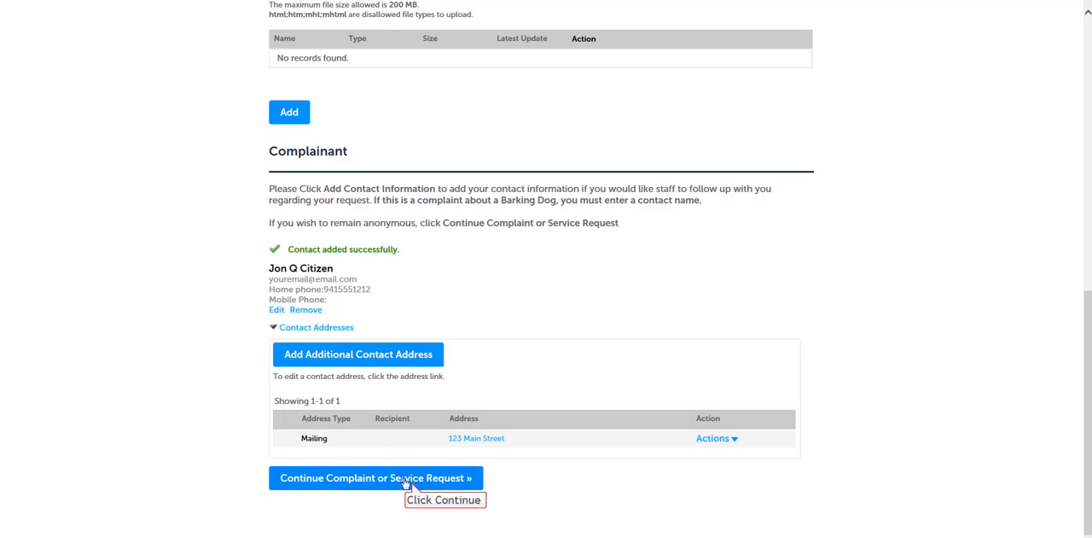
left_click(375, 478)
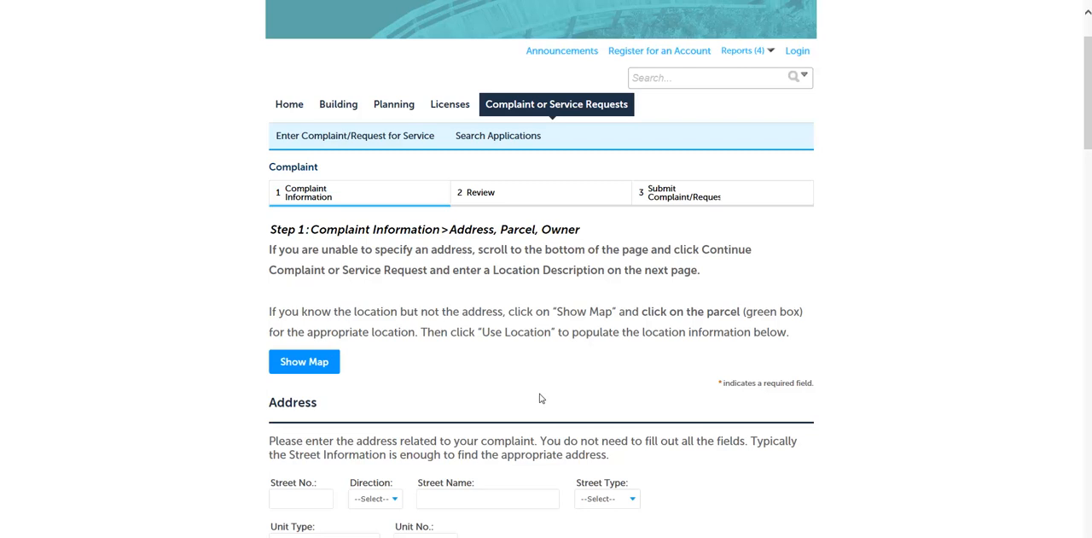
scroll("down", 3)
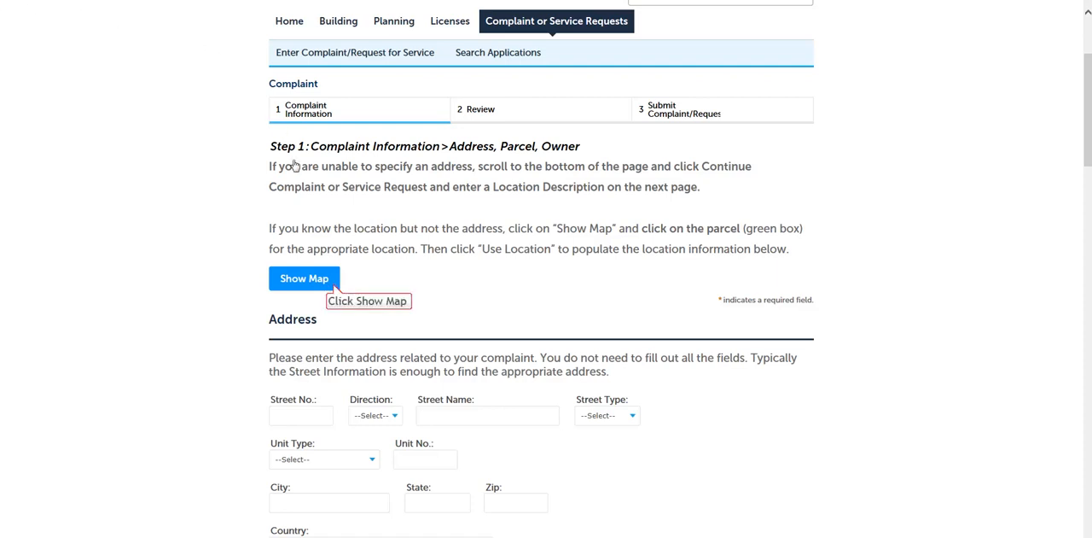
left_click(304, 278)
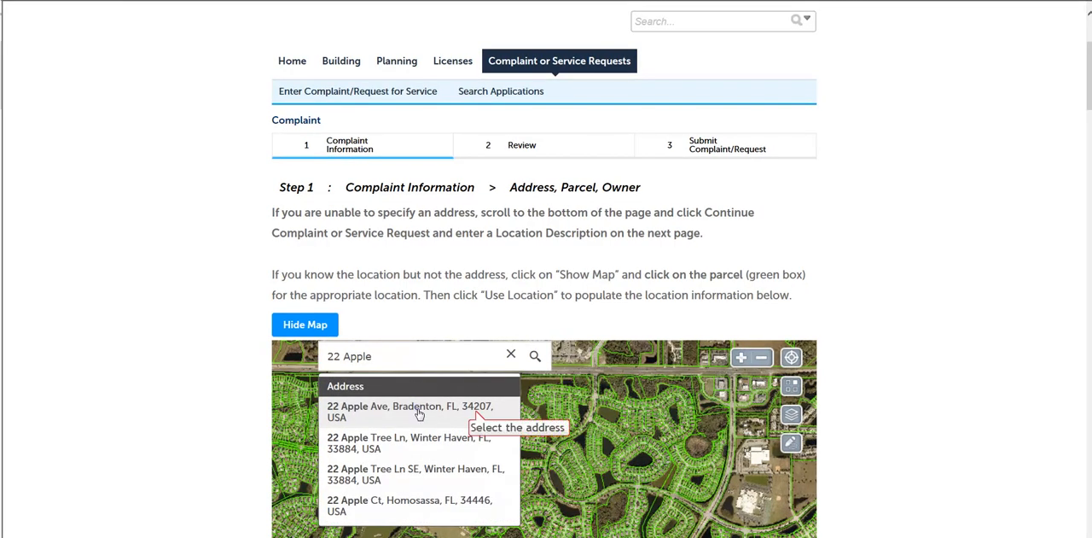
left_click(416, 409)
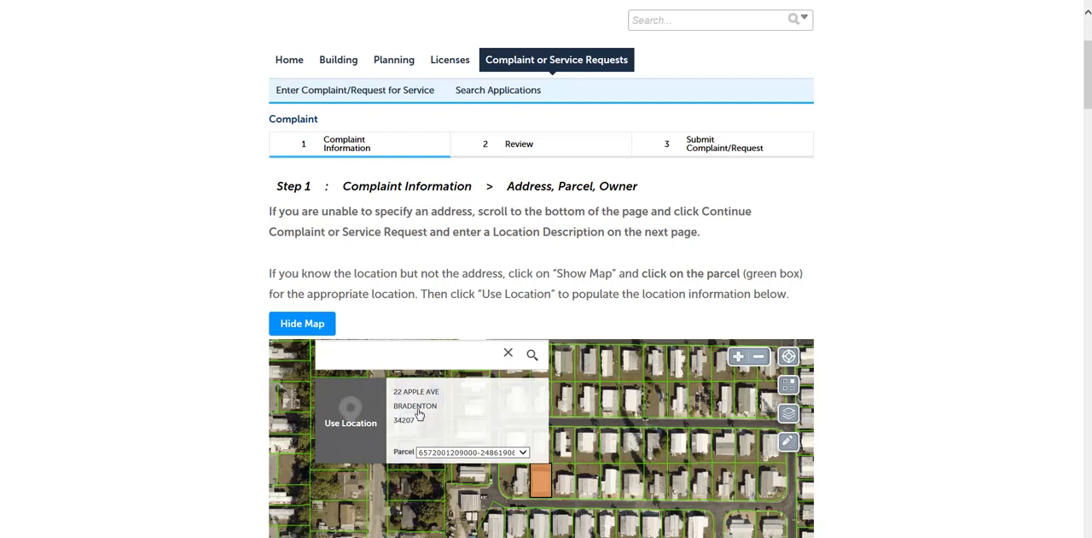
mouse_move(547, 494)
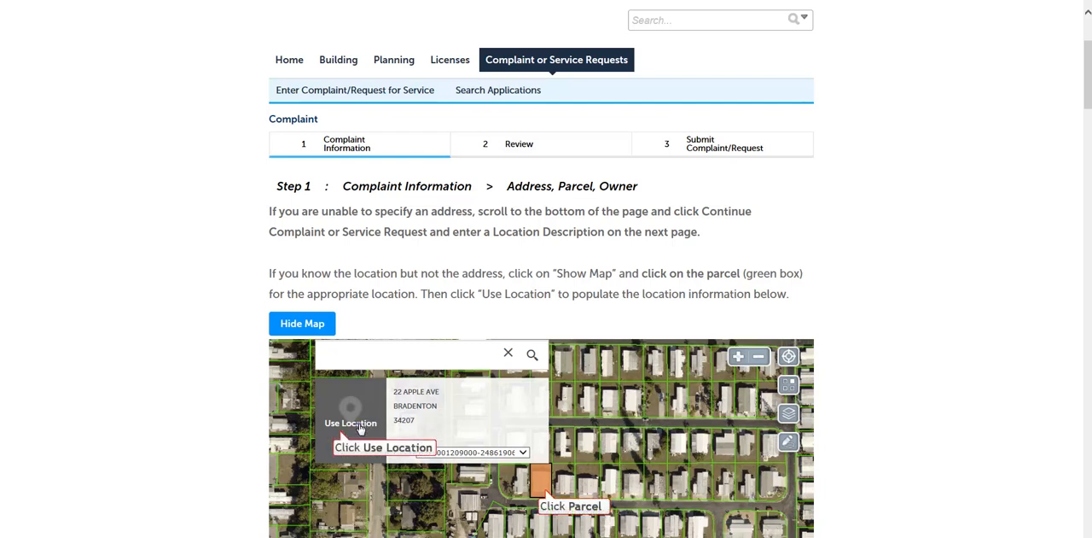
left_click(351, 423)
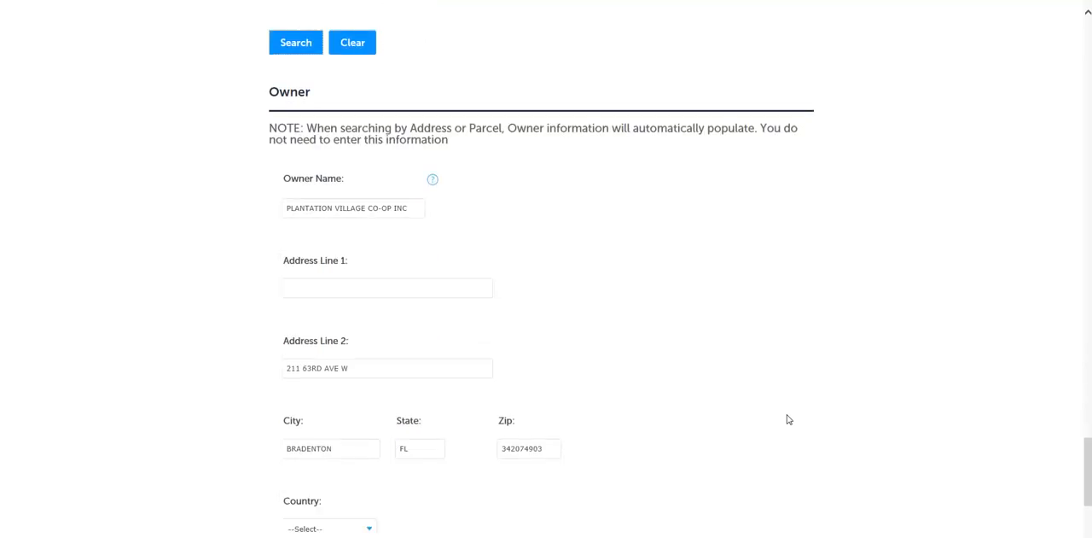
scroll("down", 3)
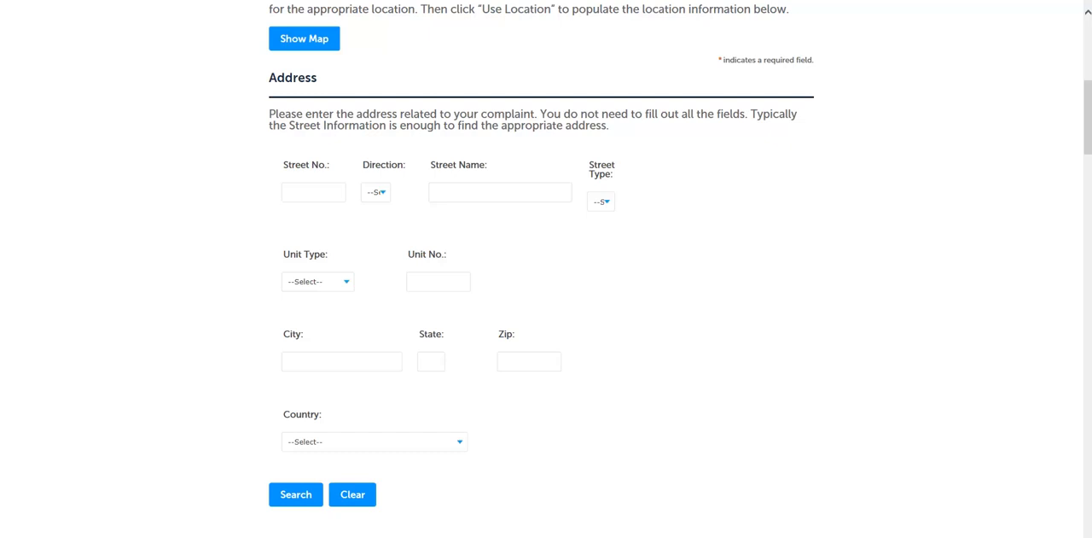
left_click(498, 192)
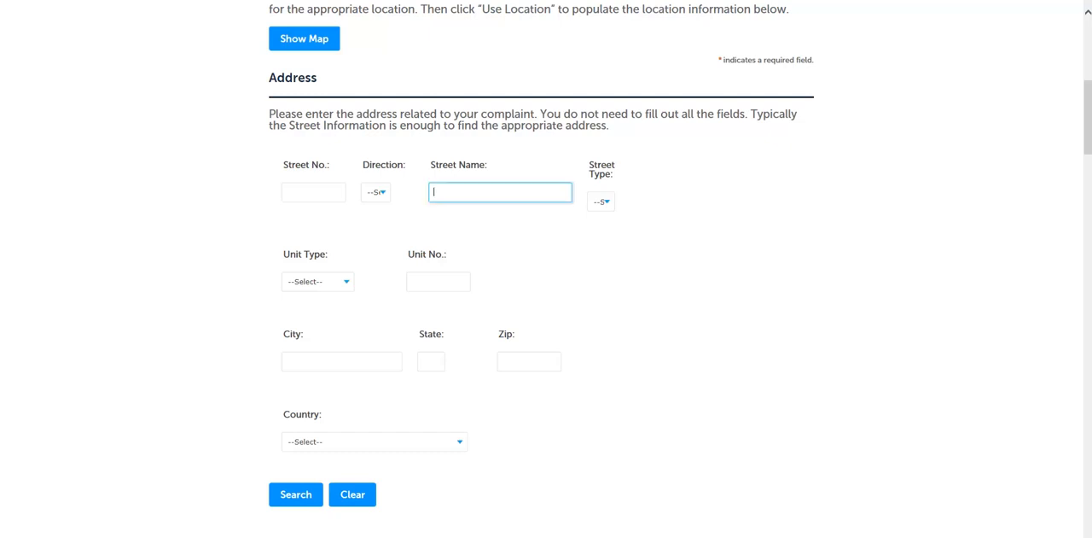
type("Royal Palm")
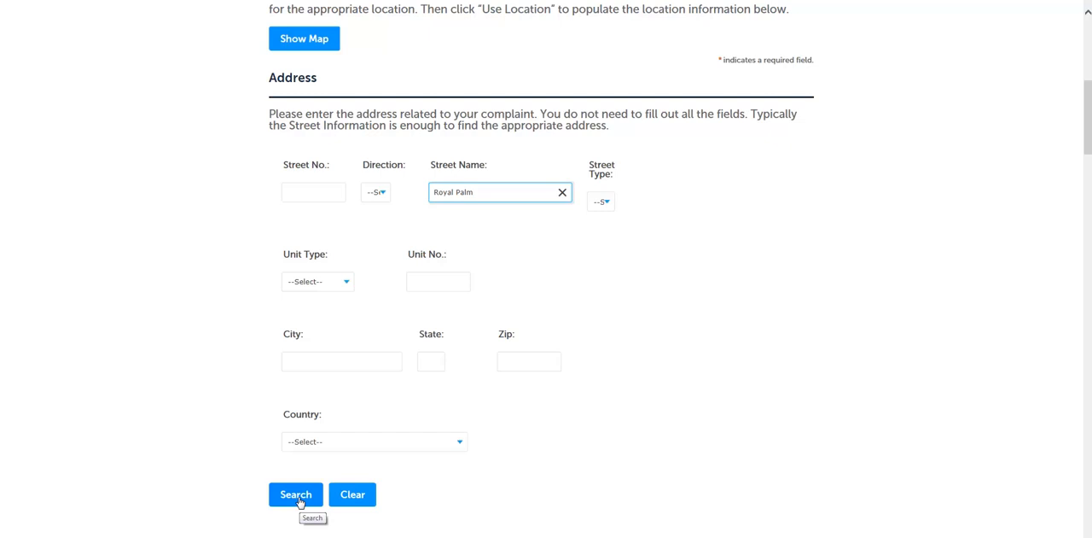
left_click(295, 495)
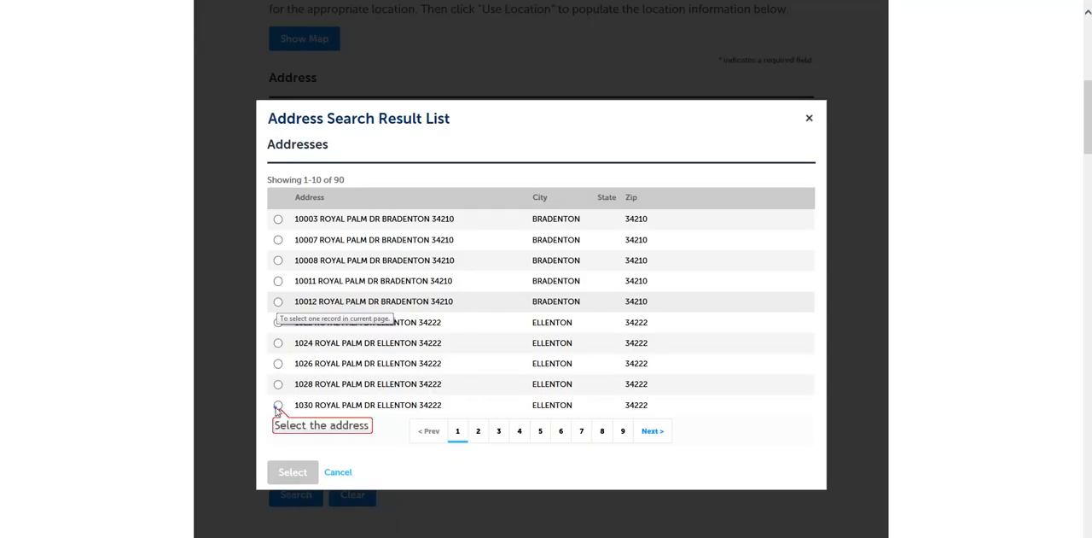
left_click(279, 405)
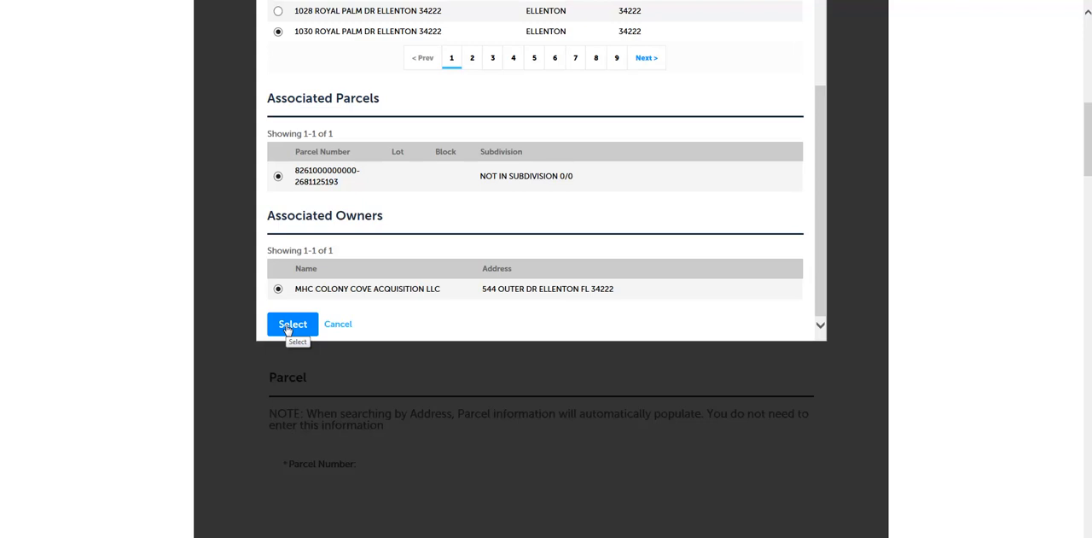
left_click(293, 324)
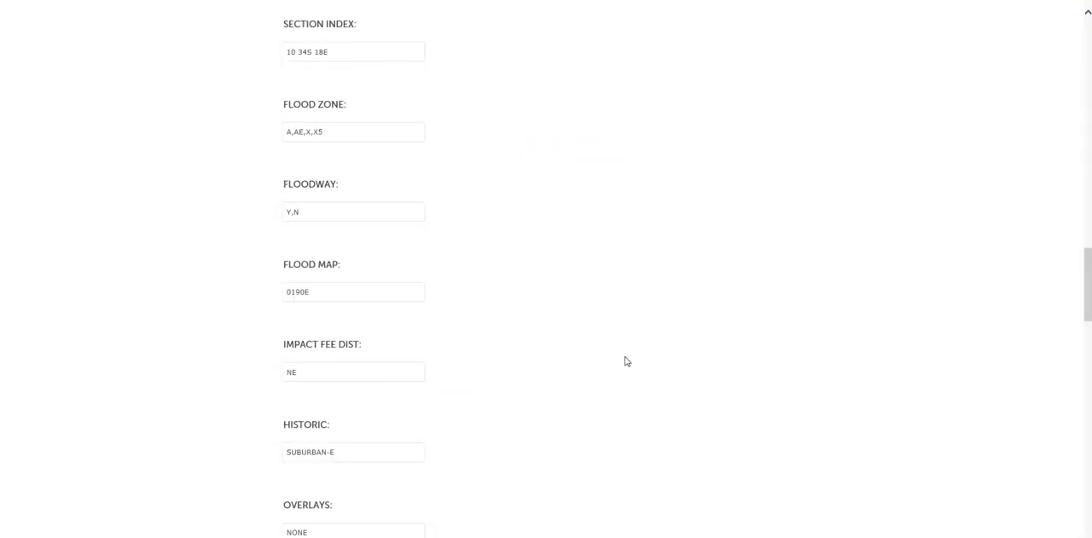
Clear the looked-up address to start the address form over.
scroll("up", 3)
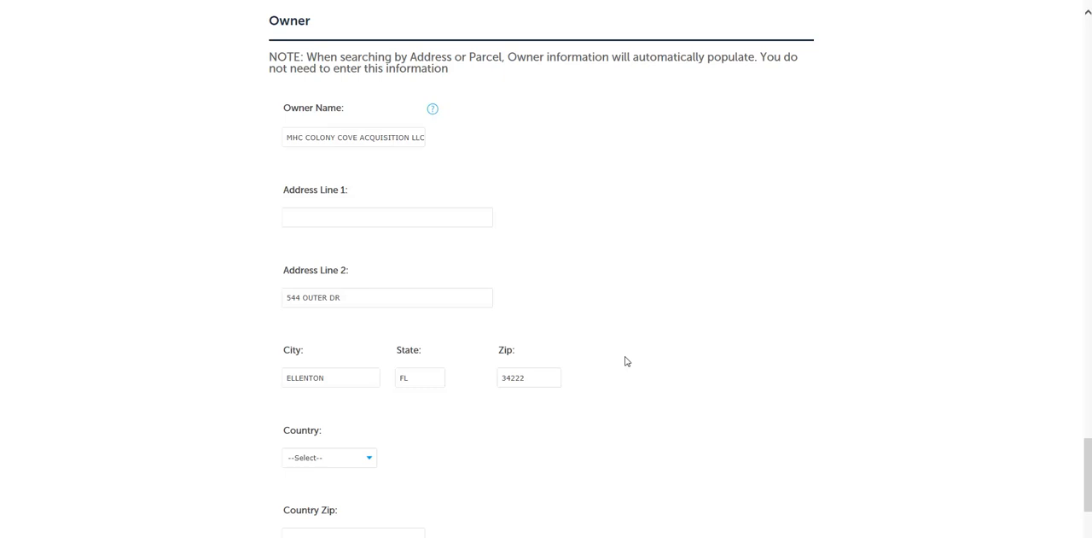
scroll("down", 3)
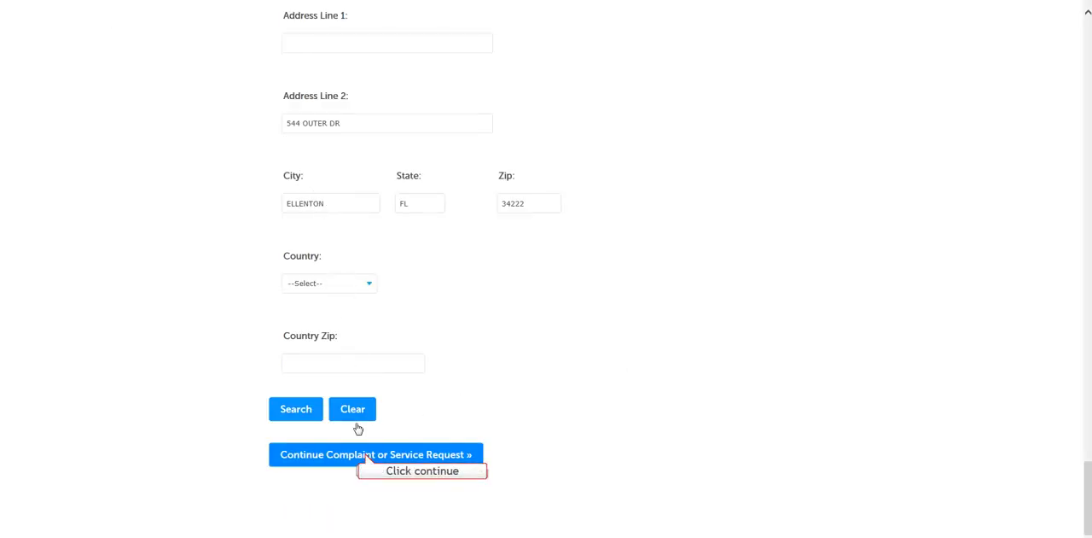
left_click(375, 454)
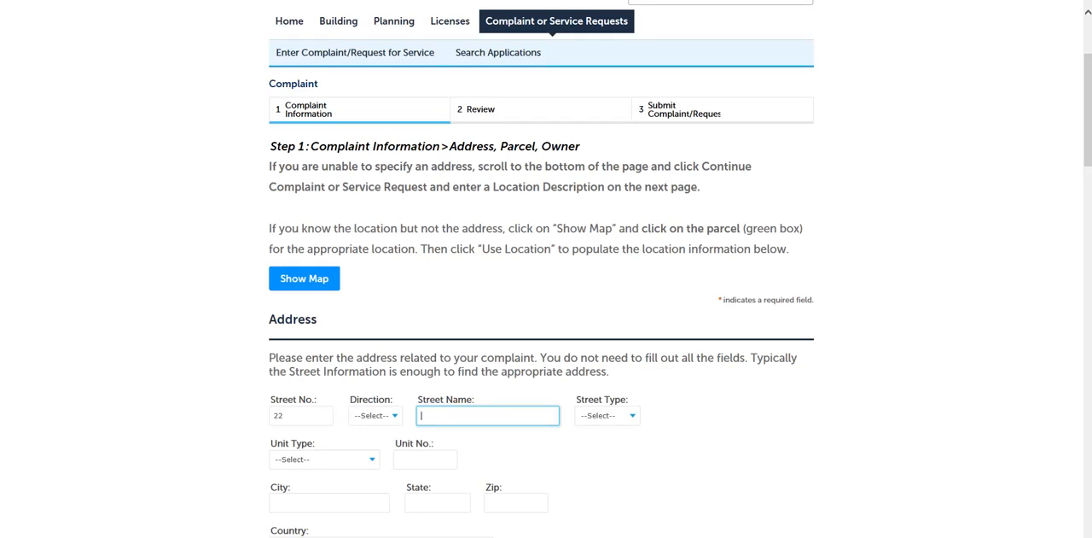
type("Apple")
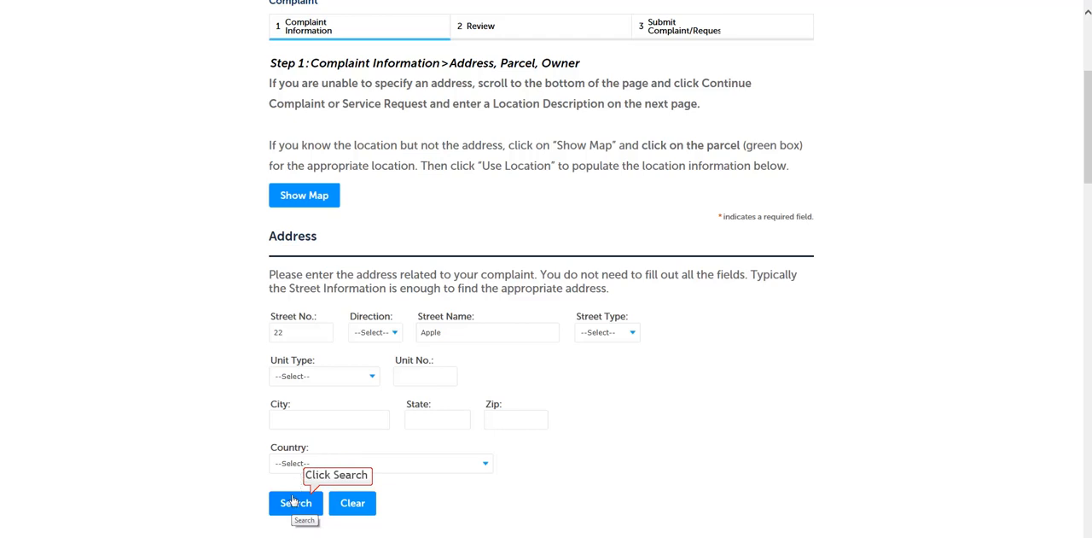
left_click(296, 502)
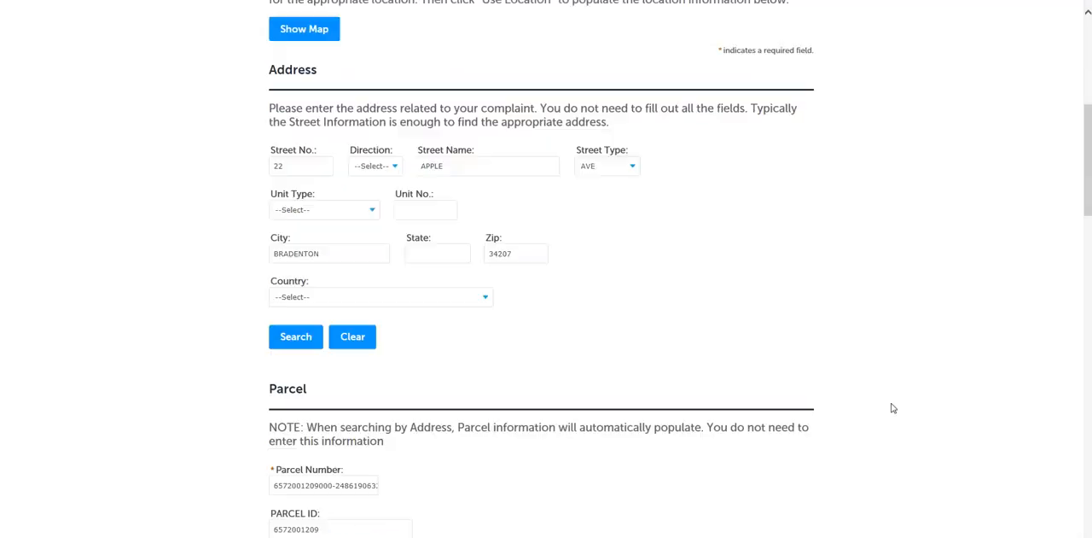
scroll("down", 3)
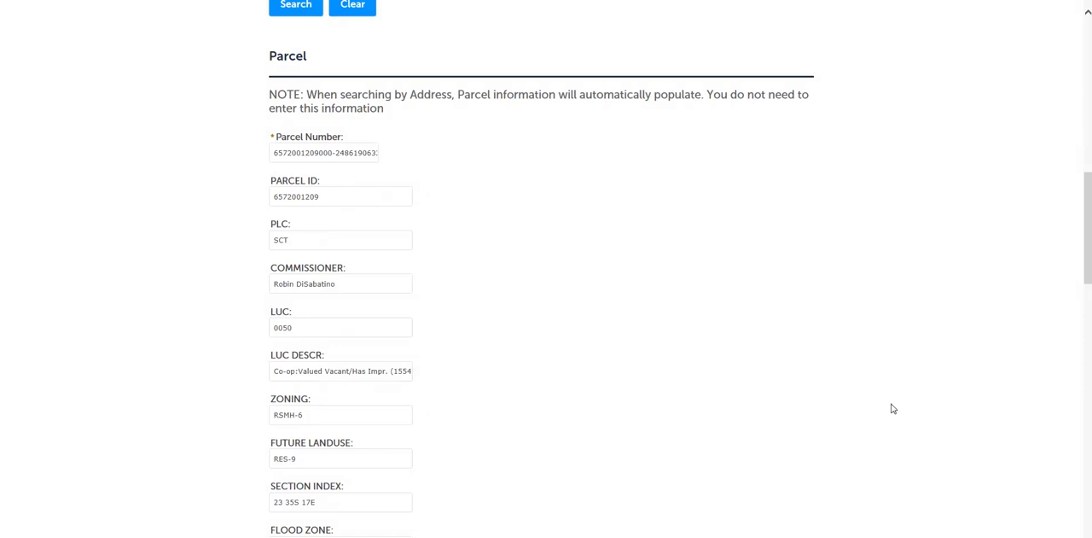
scroll("down", 3)
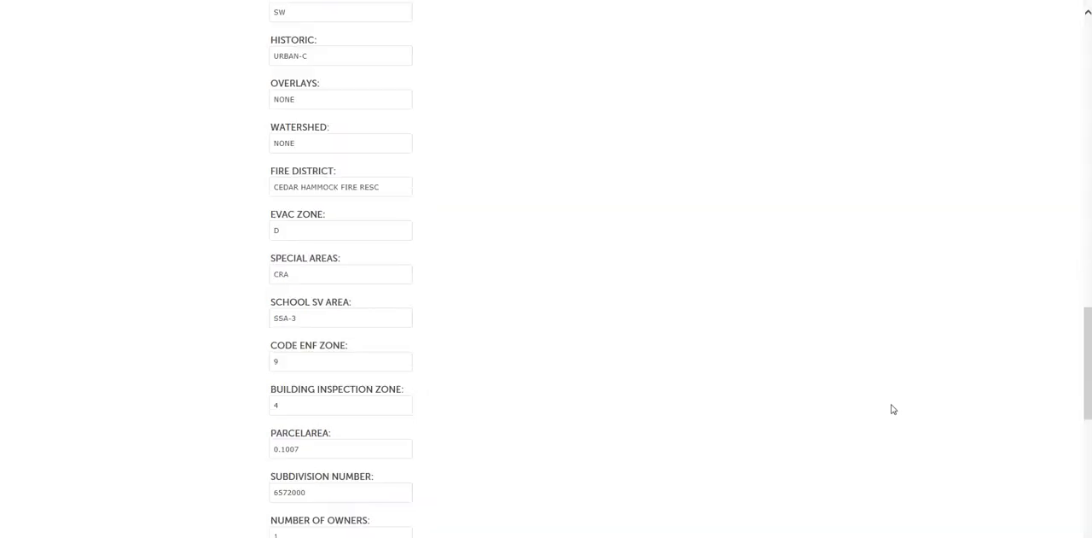
scroll("down", 3)
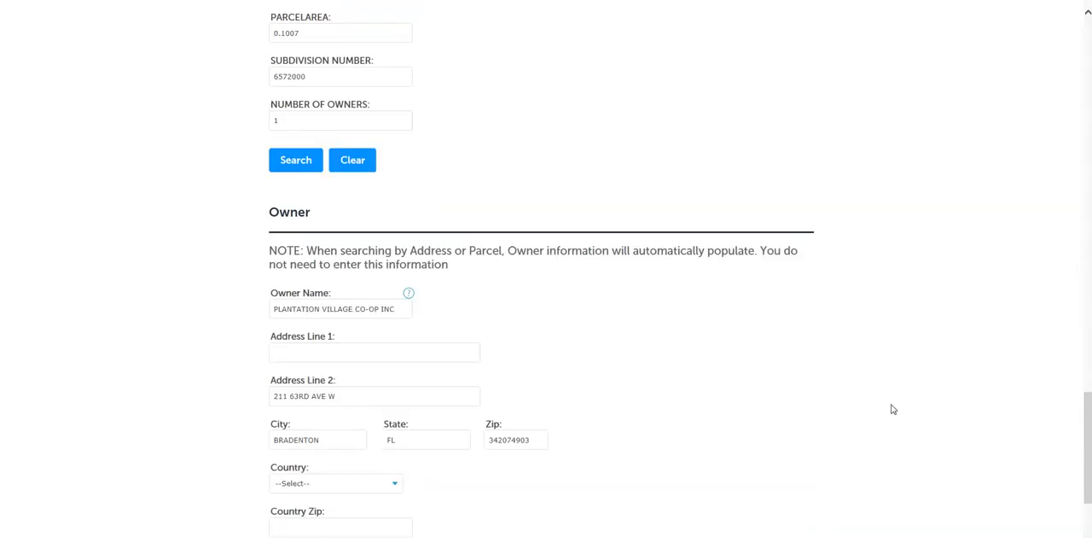
scroll("down", 3)
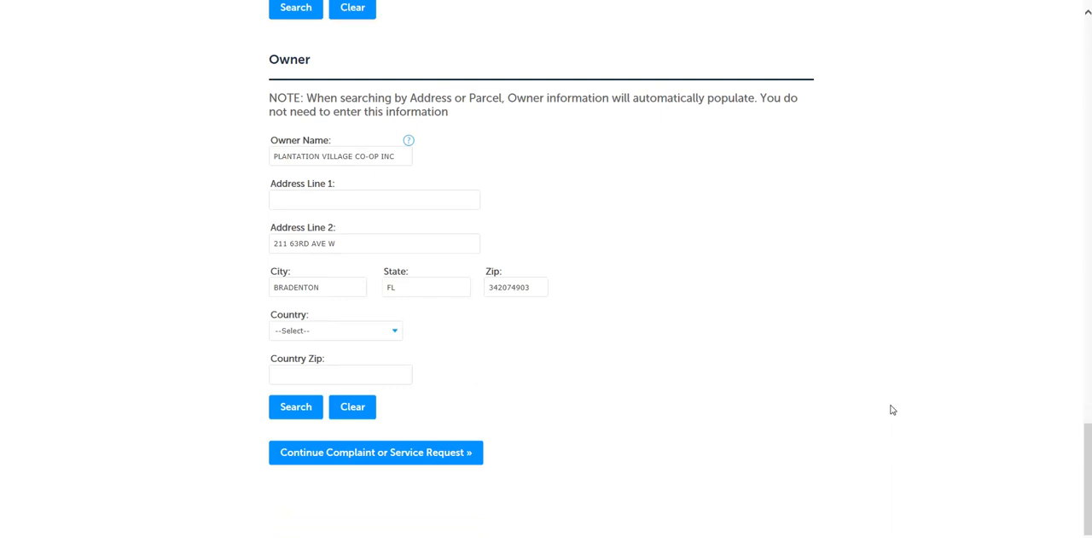
left_click(375, 453)
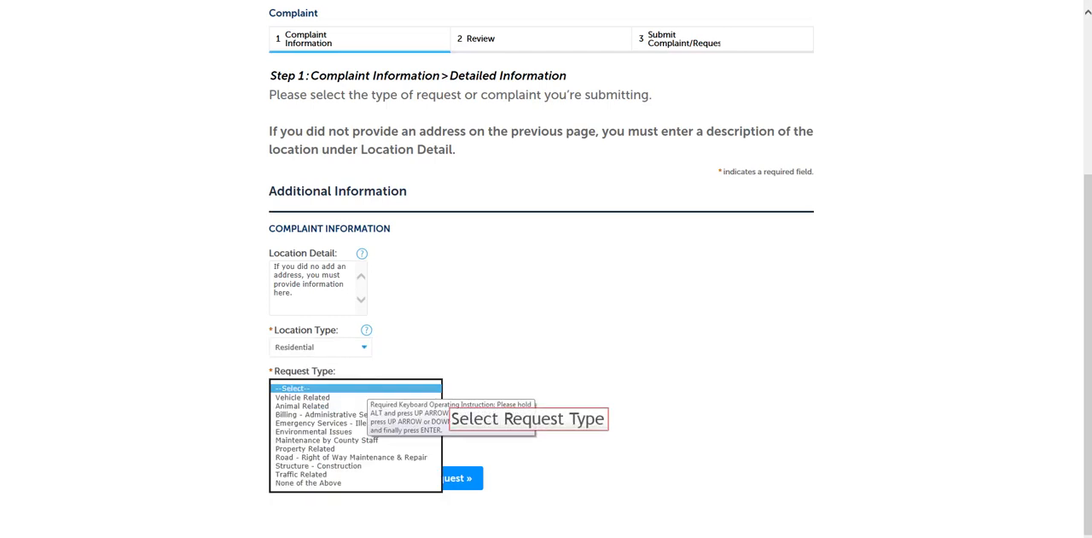
Set request type Vehicle Related, sub-type Junk Vehicle, and continue to Review.
left_click(304, 396)
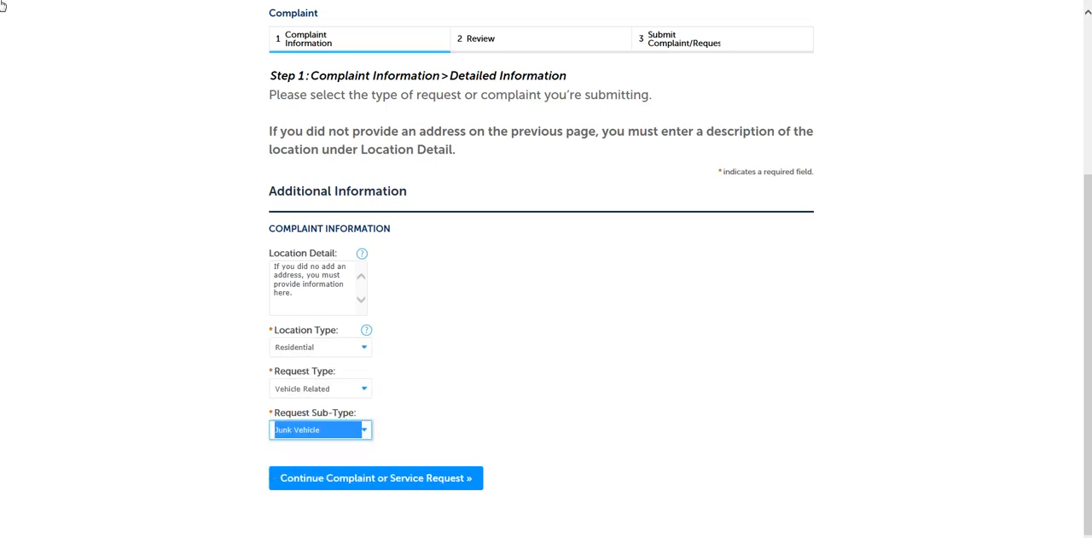
left_click(376, 478)
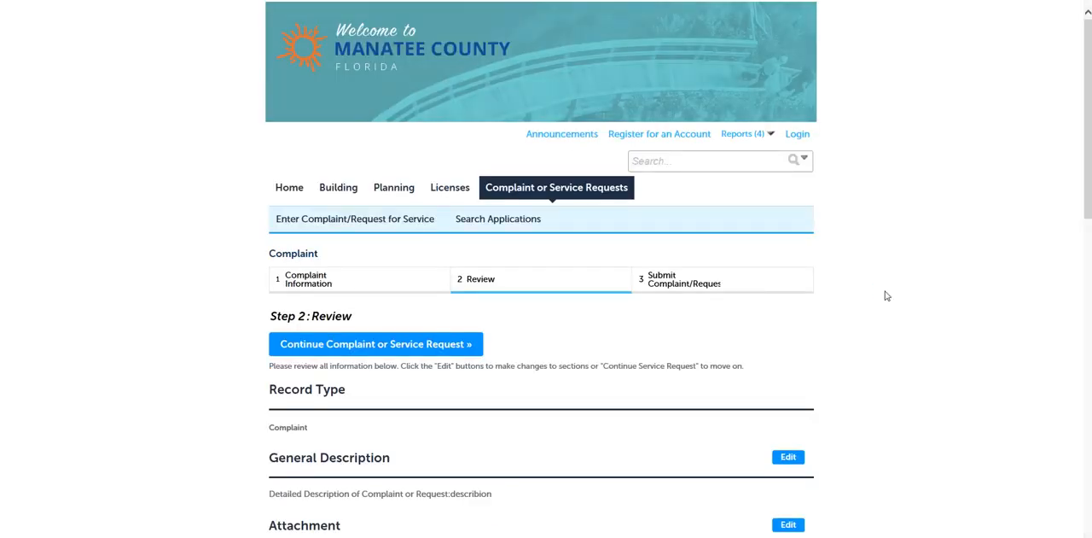
Review the address, parcel, owner and request details and submit the complaint as CAC1809-0002.
scroll("down", 3)
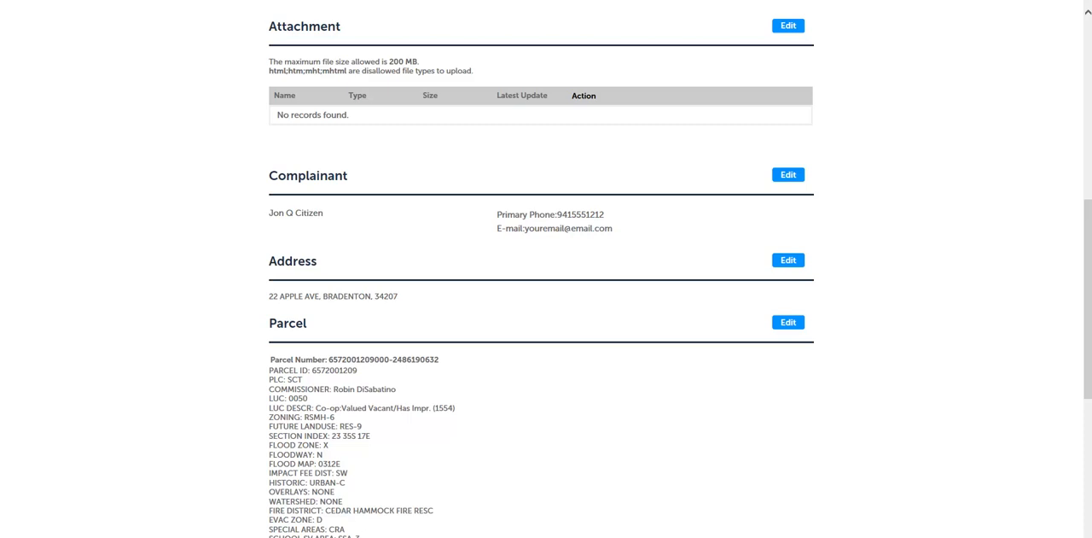
scroll("down", 3)
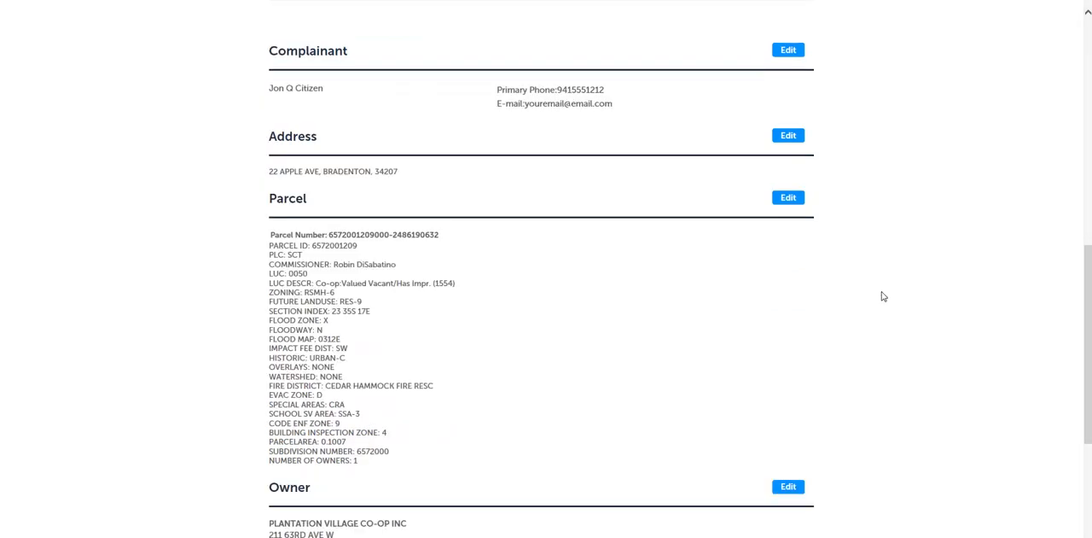
scroll("down", 3)
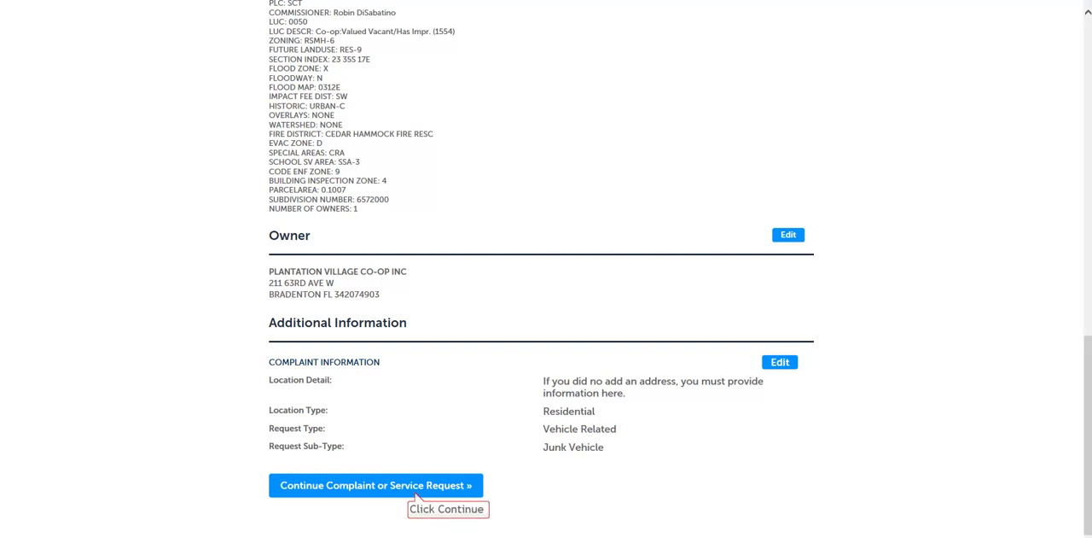
left_click(376, 485)
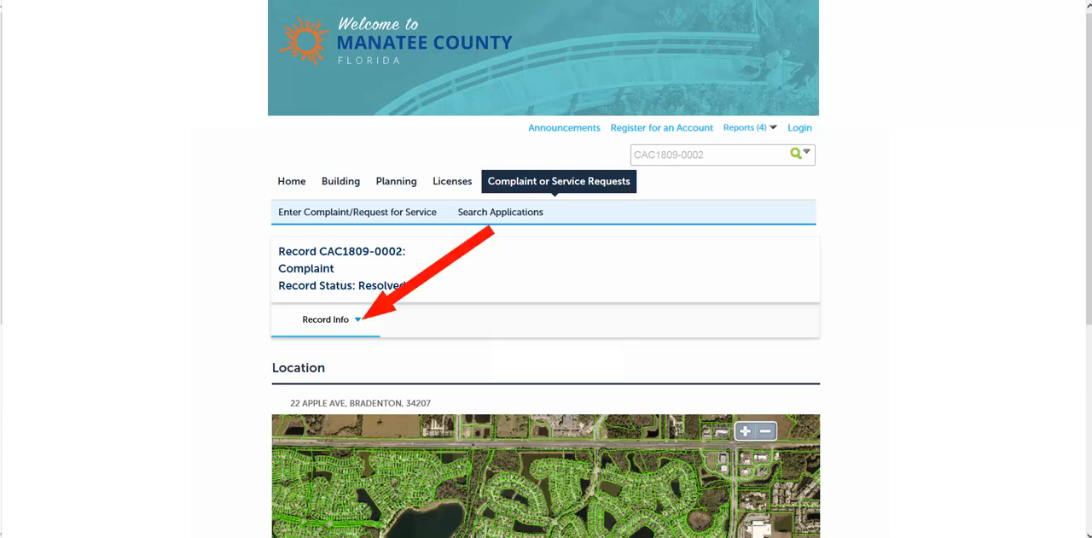
Show the Processing Status of record CAC1809-0002 from Record Info.
left_click(325, 317)
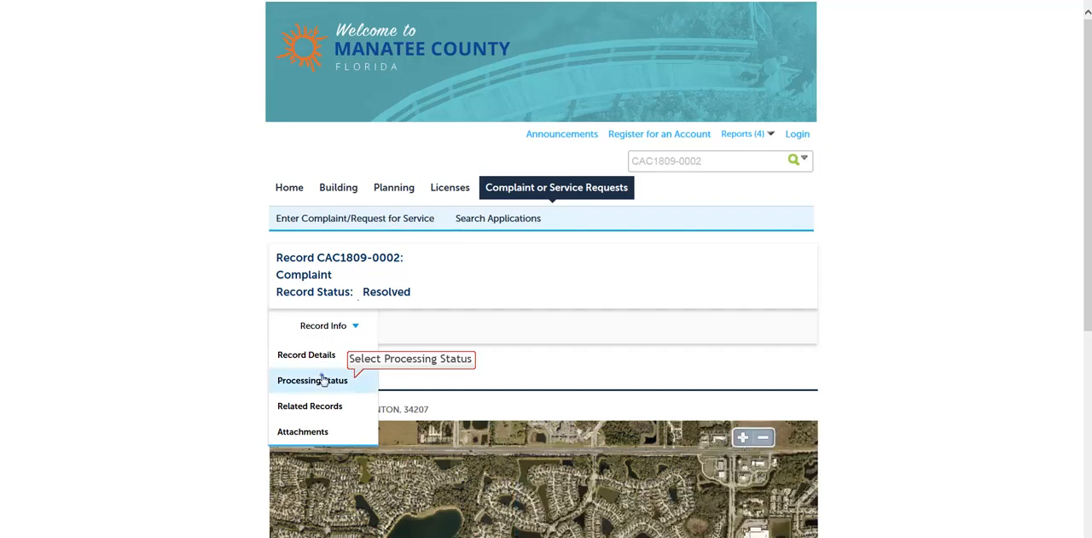
left_click(312, 379)
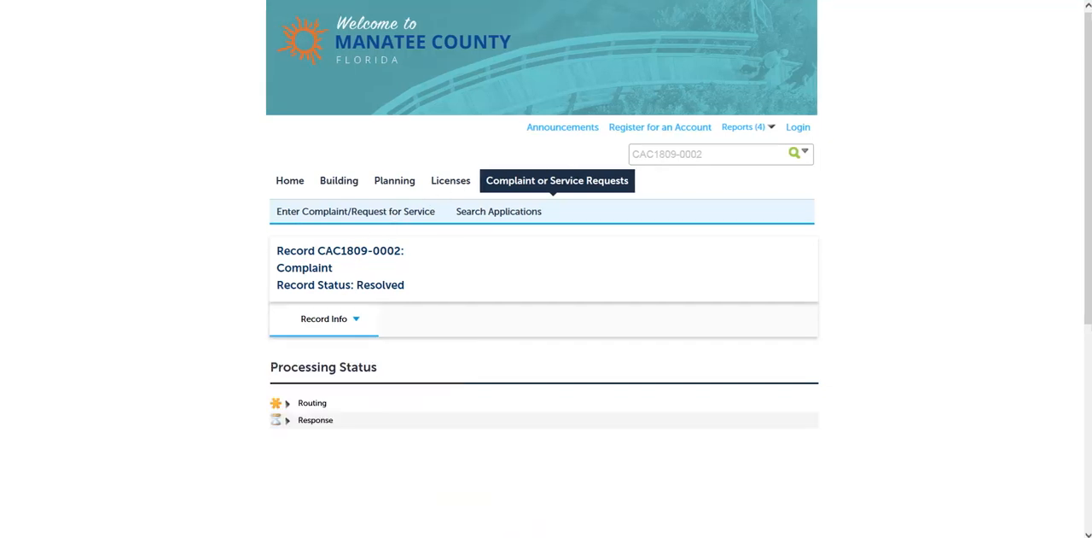